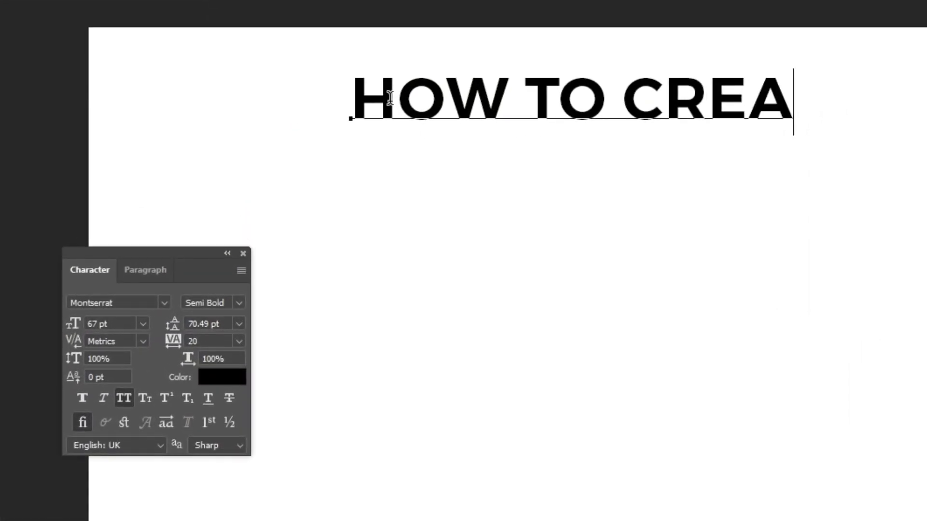
Type HOW TO CREATE in Montserrat Semi Bold 67 pt and begin a YOUTUBE line.
{"action": "type", "text": "TE"}
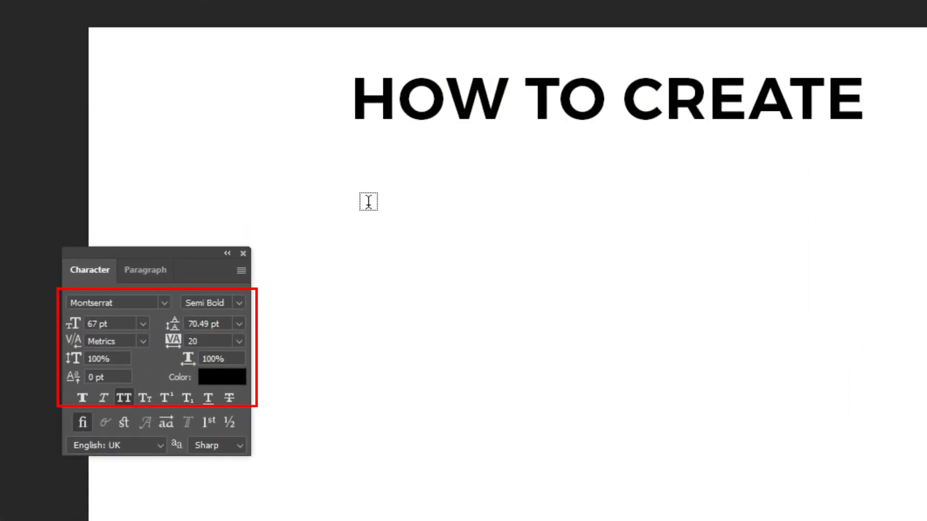
{"action": "type", "text": "YOUTUBE"}
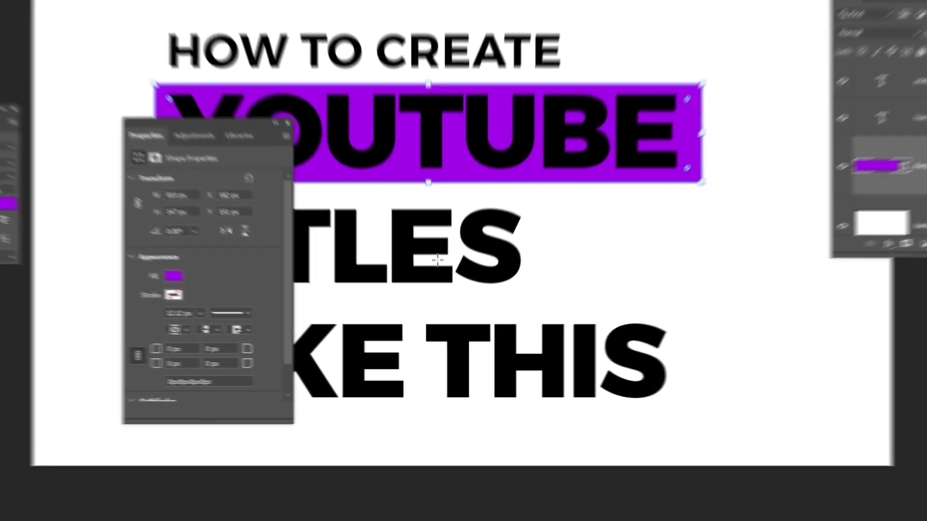
Fill the rectangle behind YOUTUBE with purple #9e00e5.
{"action": "left_click", "coordinate": [111, 253]}
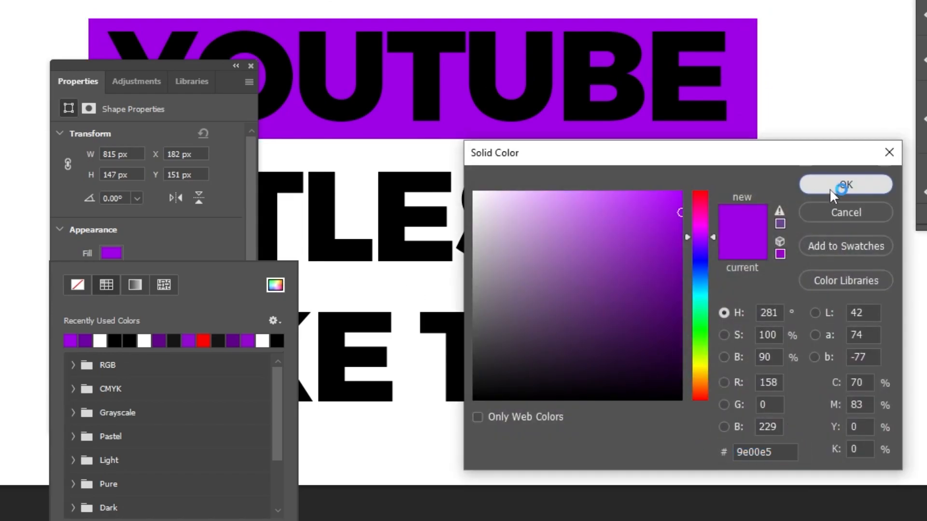
{"action": "left_click", "coordinate": [845, 184]}
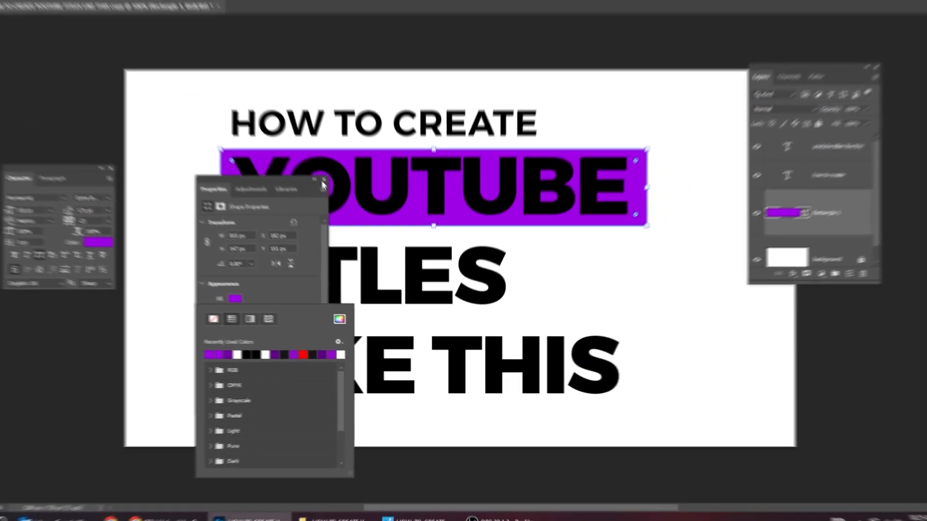
{"action": "left_click", "coordinate": [322, 180]}
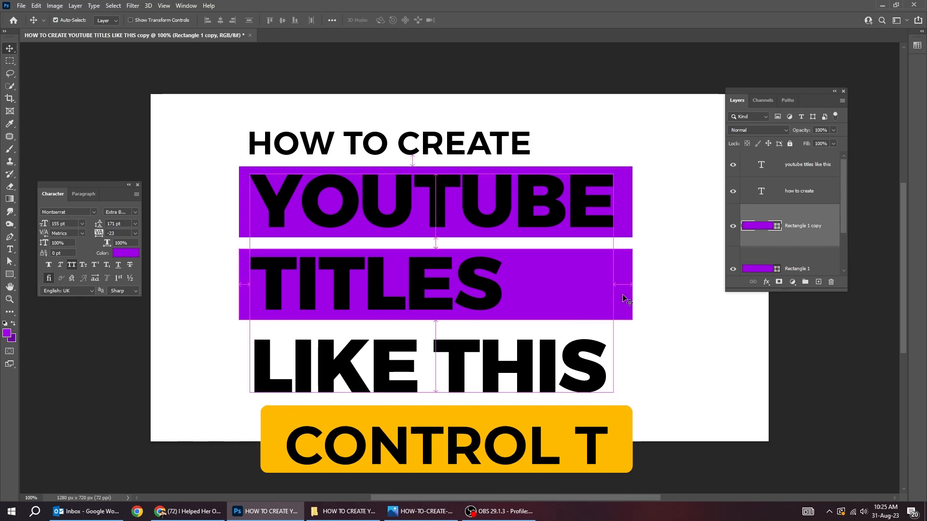
Resize the duplicated purple bars with Ctrl+T to fit TITLES and LIKE THIS.
{"action": "key", "text": "ctrl+t"}
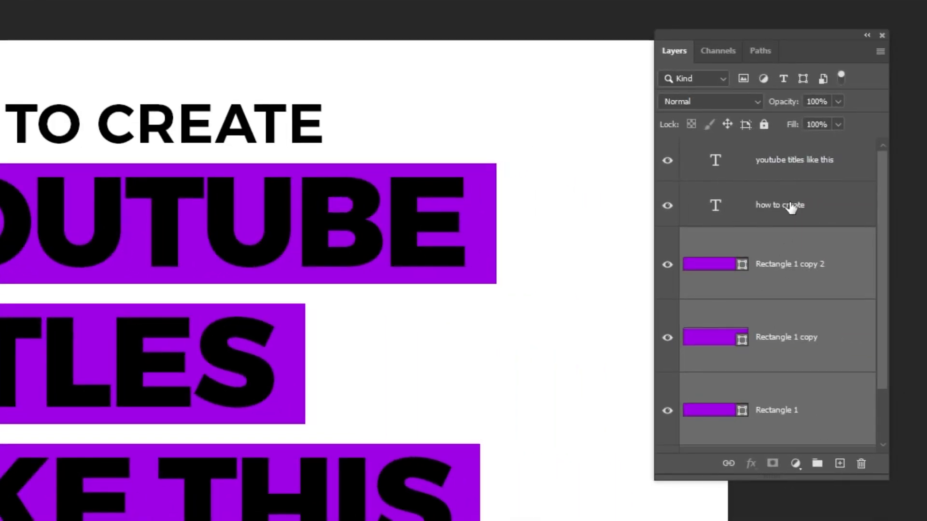
Turn the title text white, then set LIKE THIS back to black.
{"action": "left_click", "coordinate": [779, 205]}
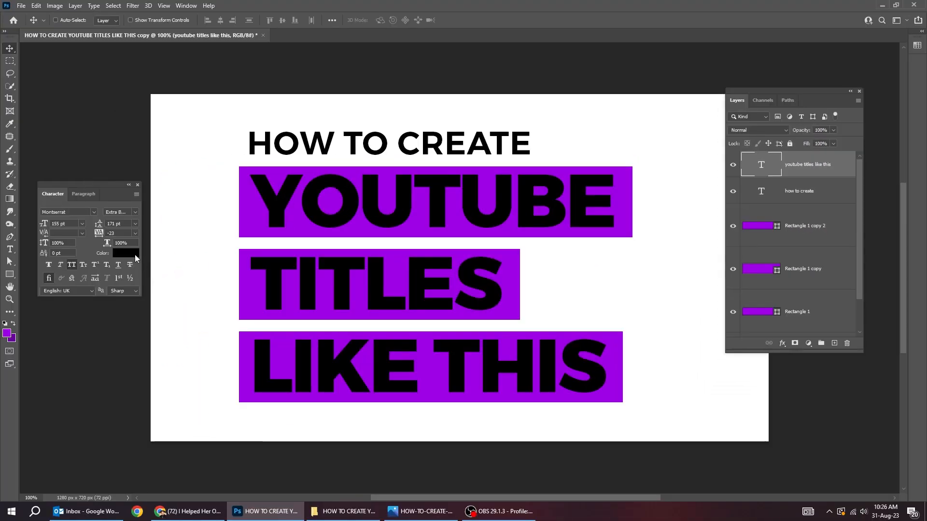
{"action": "left_click", "coordinate": [124, 253]}
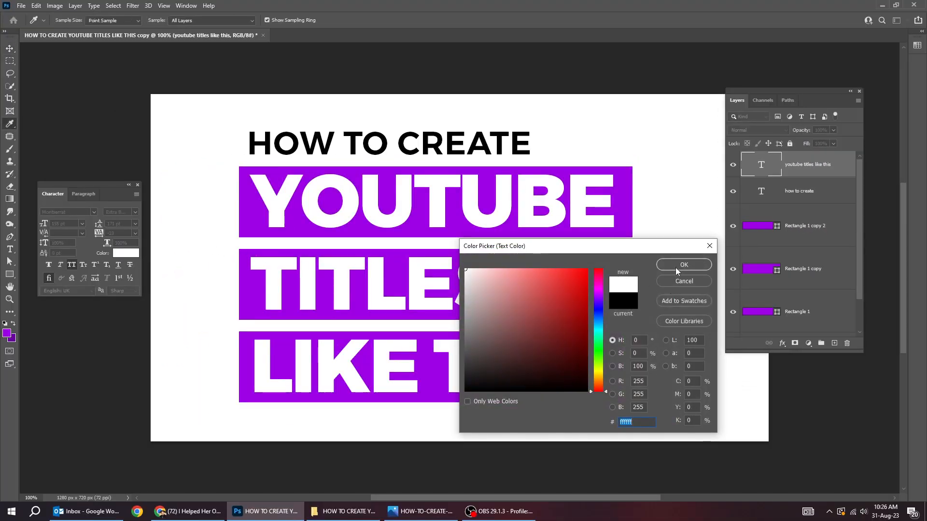
{"action": "left_click", "coordinate": [683, 264]}
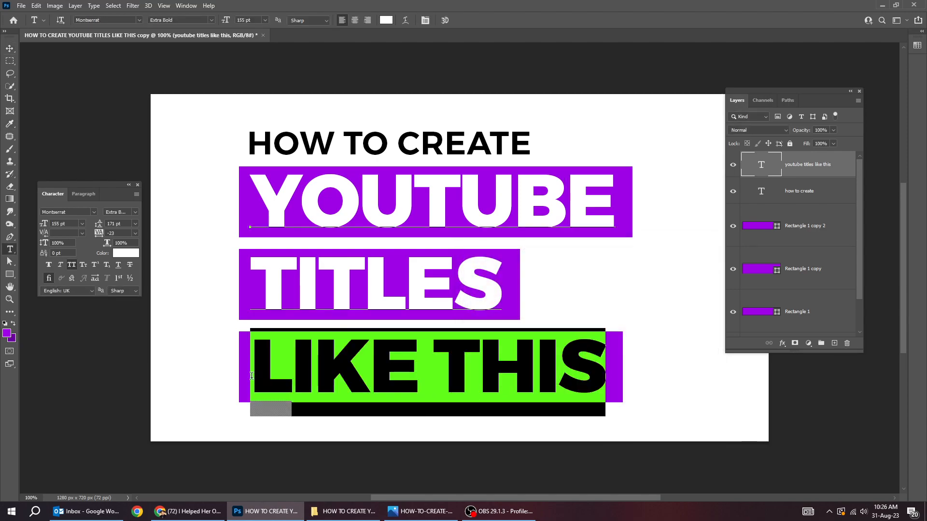
{"action": "left_click", "coordinate": [124, 253]}
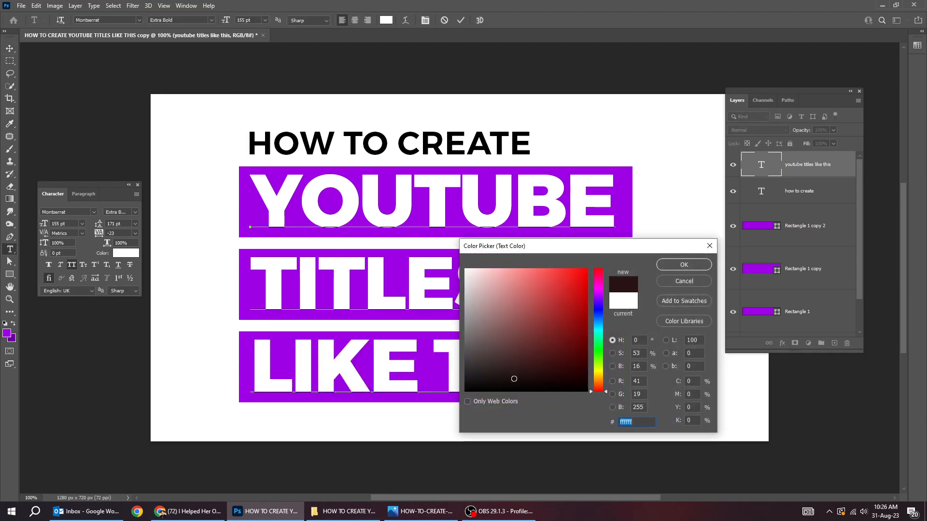
{"action": "left_click", "coordinate": [683, 264]}
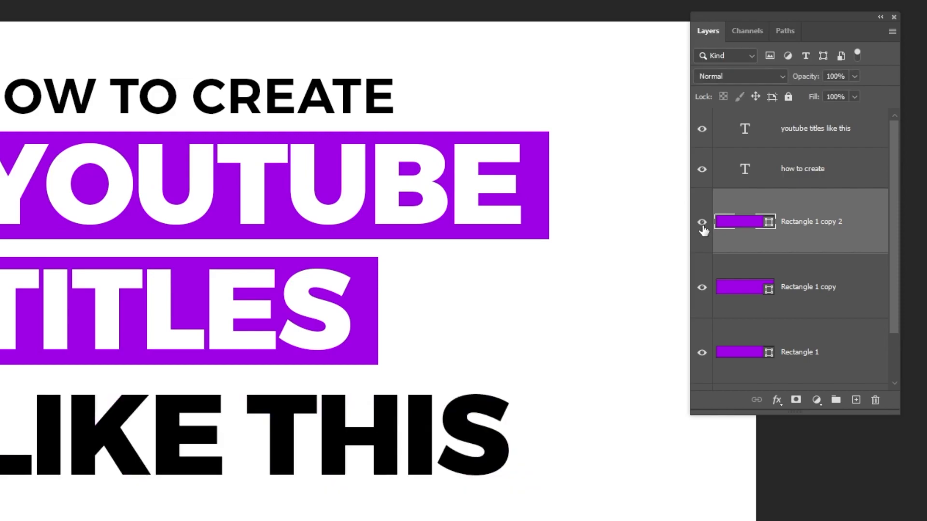
Change the Rectangle 1 copy 2 fill behind LIKE THIS to white.
{"action": "left_click", "coordinate": [285, 11]}
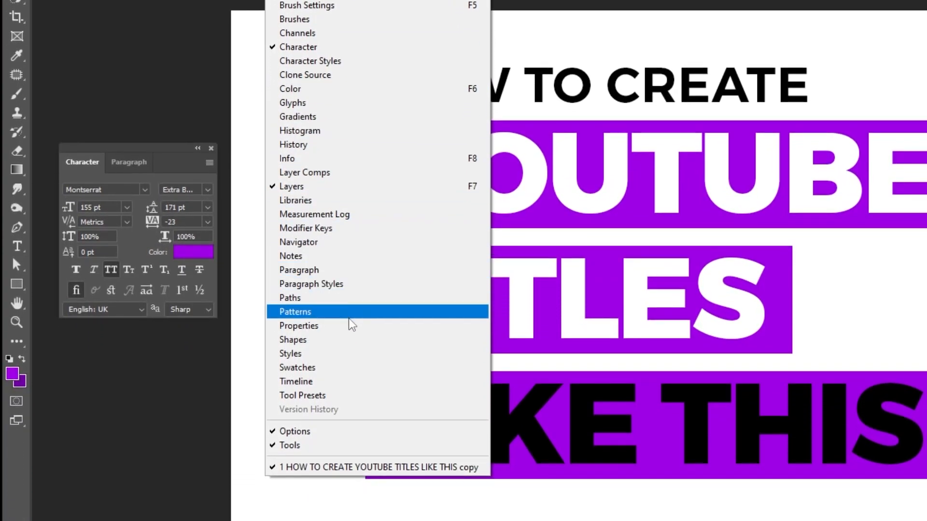
{"action": "left_click", "coordinate": [298, 325]}
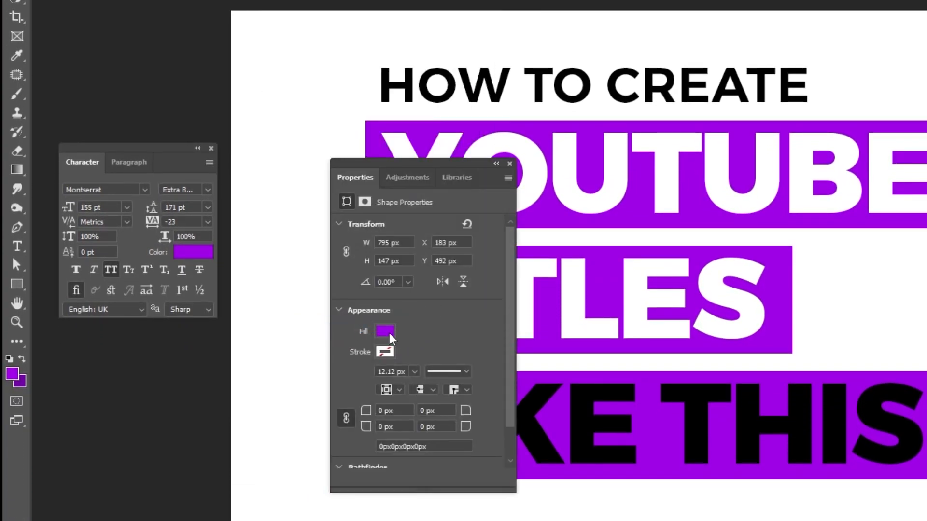
{"action": "left_click", "coordinate": [384, 331]}
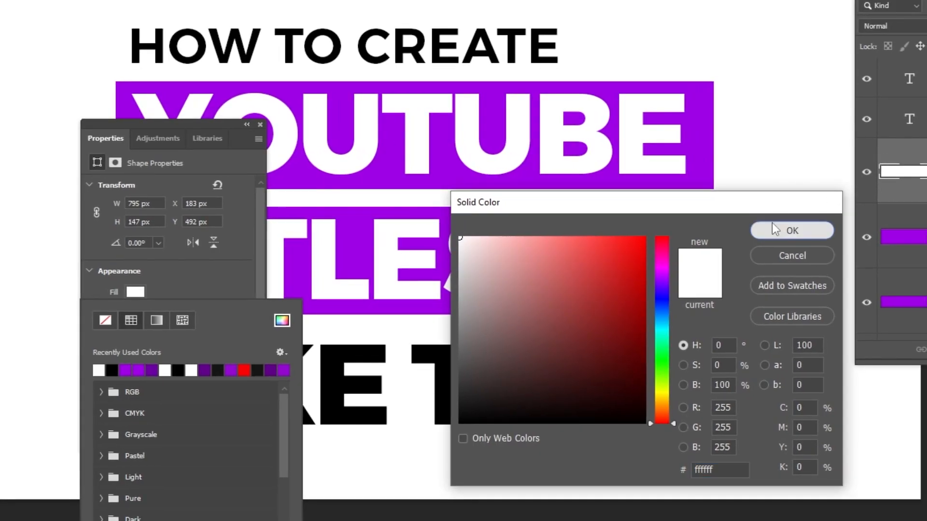
{"action": "left_click", "coordinate": [792, 229]}
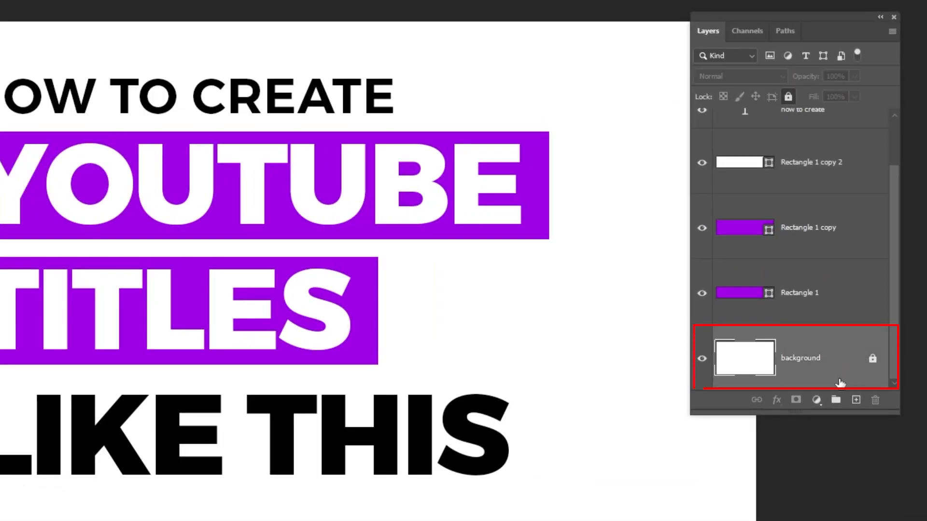
Add a reversed Foreground-to-Background gradient fill layer with a #9e00e5 purple stop.
{"action": "left_click", "coordinate": [816, 400]}
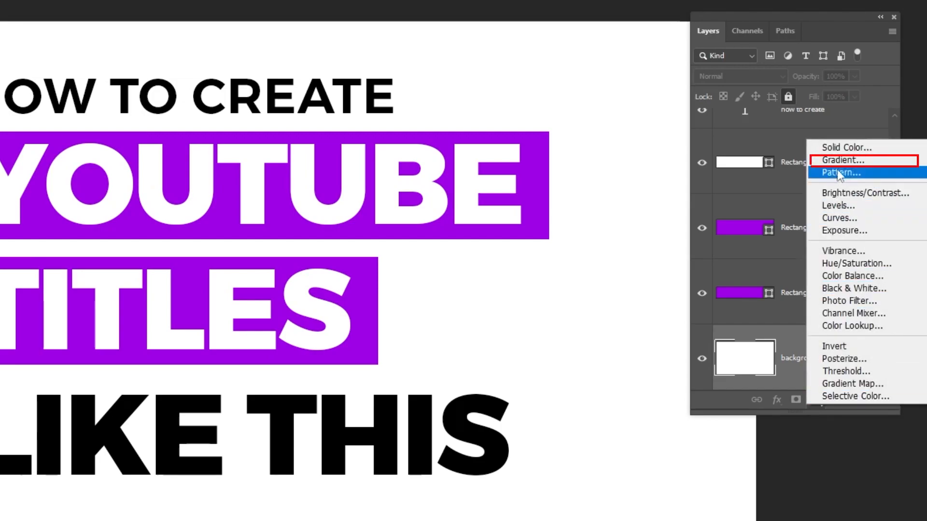
{"action": "left_click", "coordinate": [841, 160]}
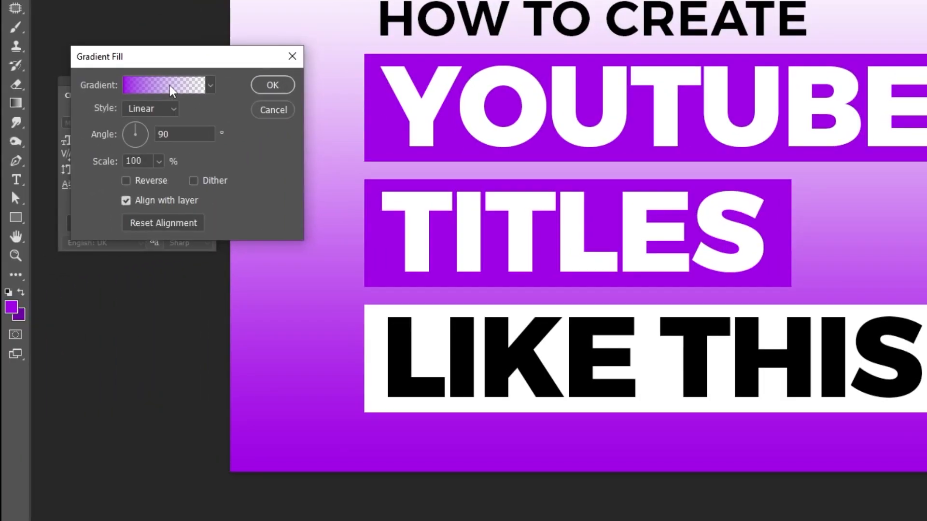
{"action": "left_click", "coordinate": [166, 85]}
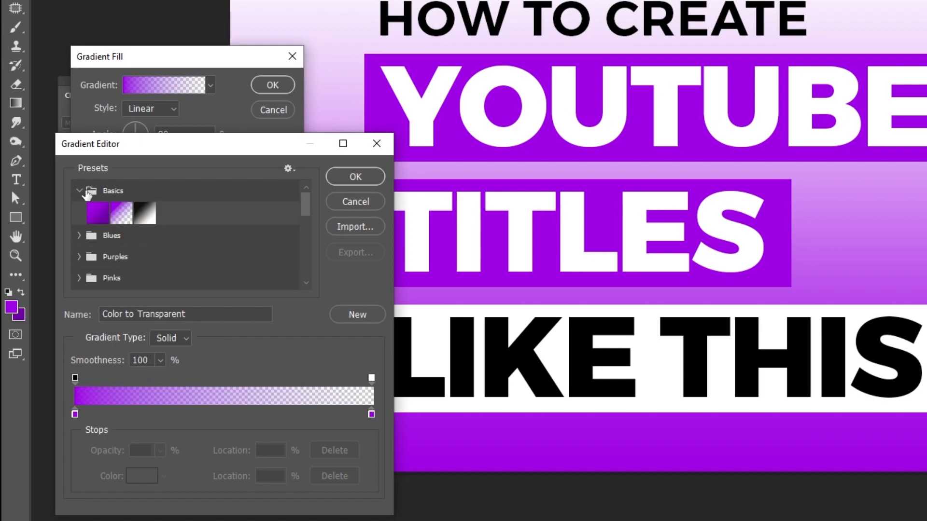
{"action": "left_click", "coordinate": [97, 212]}
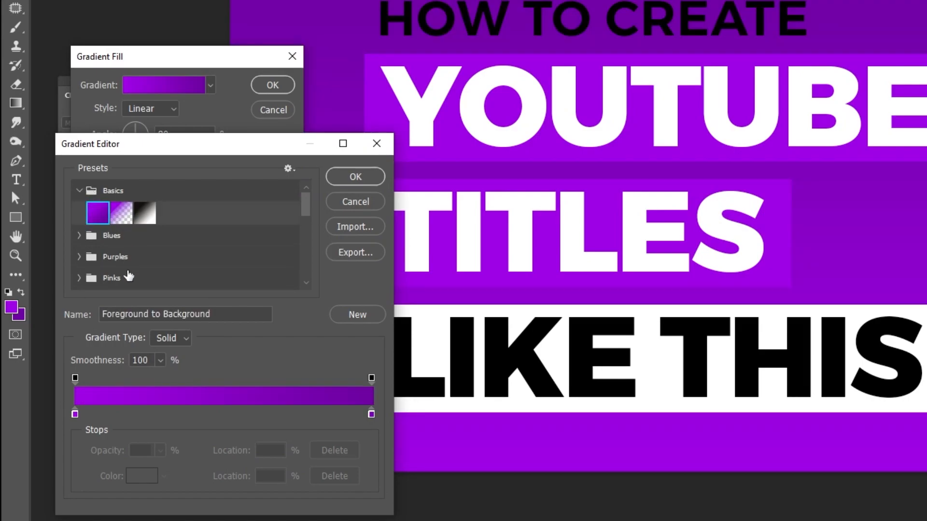
{"action": "left_click", "coordinate": [75, 413]}
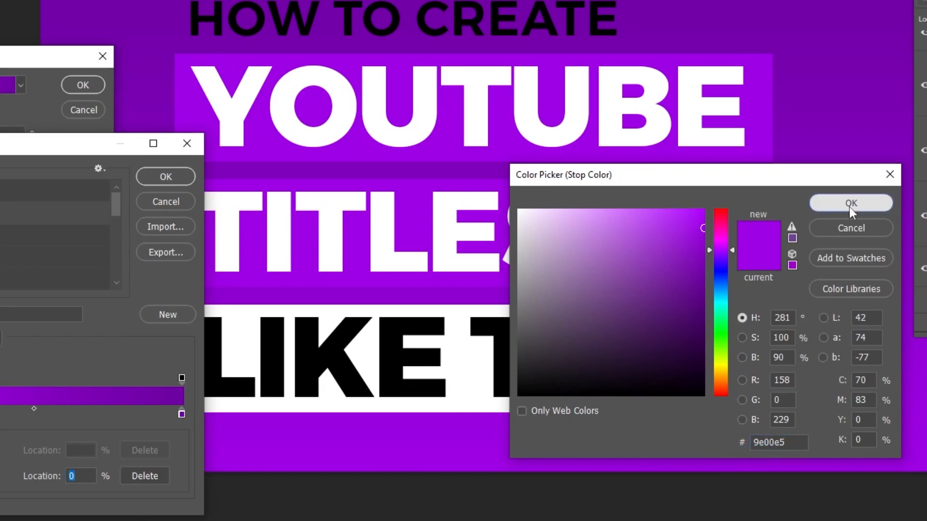
{"action": "left_click", "coordinate": [851, 203]}
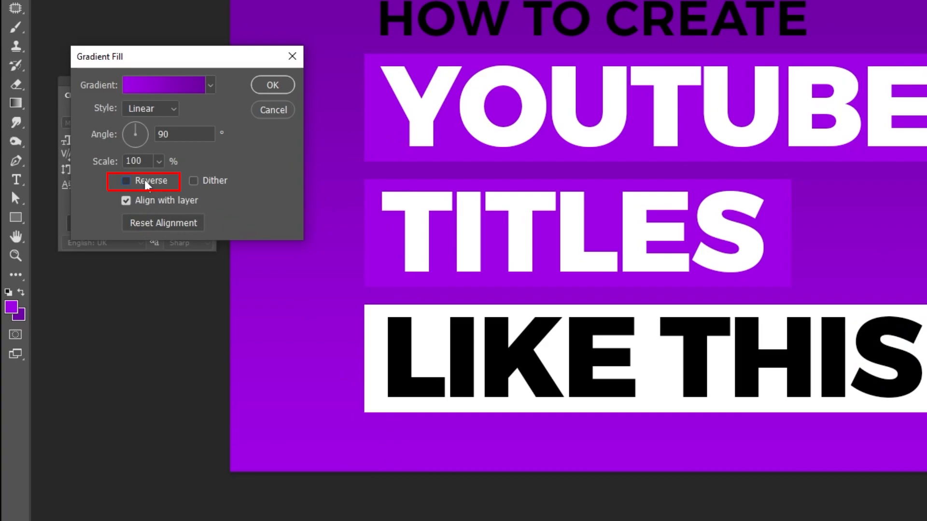
{"action": "left_click", "coordinate": [126, 180]}
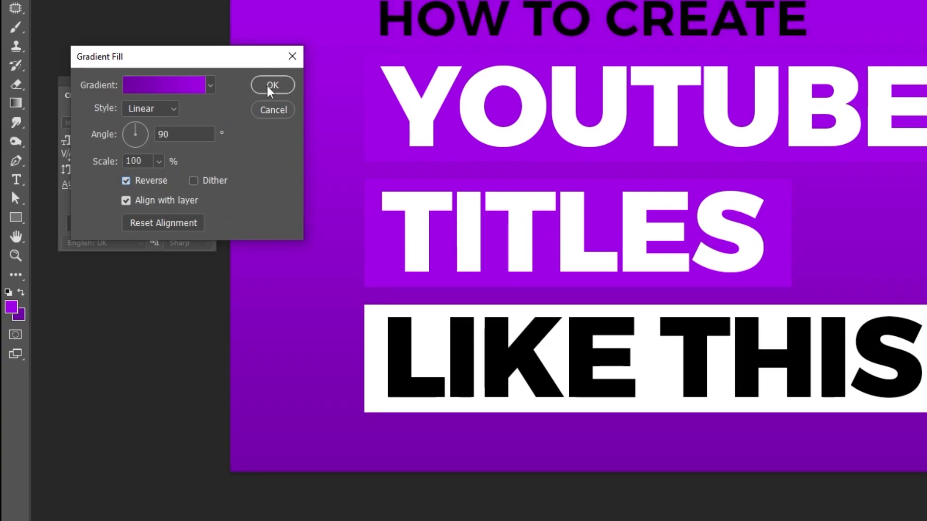
{"action": "left_click", "coordinate": [271, 84]}
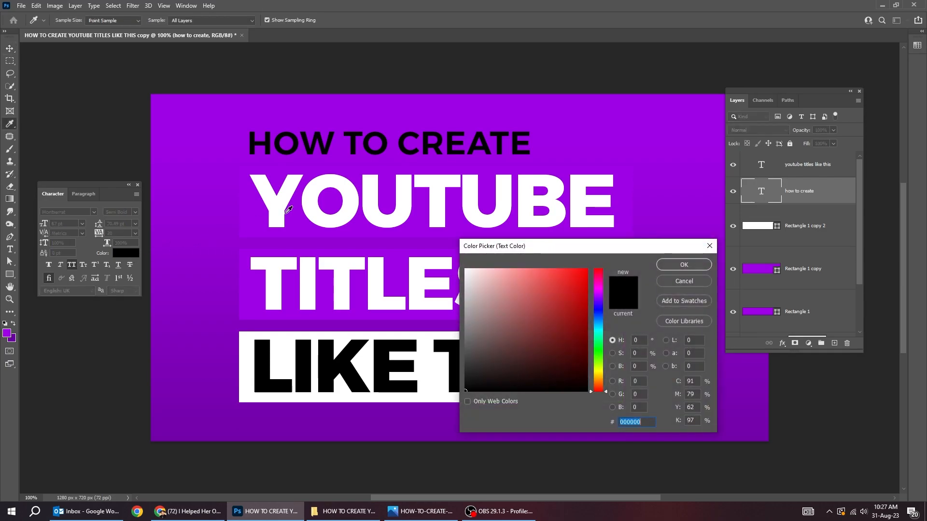
Set the HOW TO CREATE text colour to white.
{"action": "left_click", "coordinate": [467, 261]}
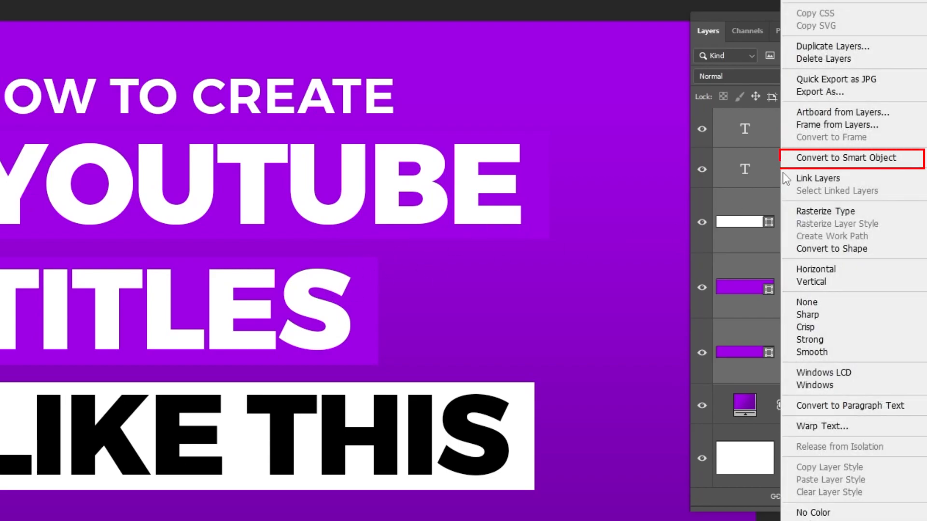
Convert the selected text and rectangle layers into one smart object.
{"action": "left_click", "coordinate": [843, 158]}
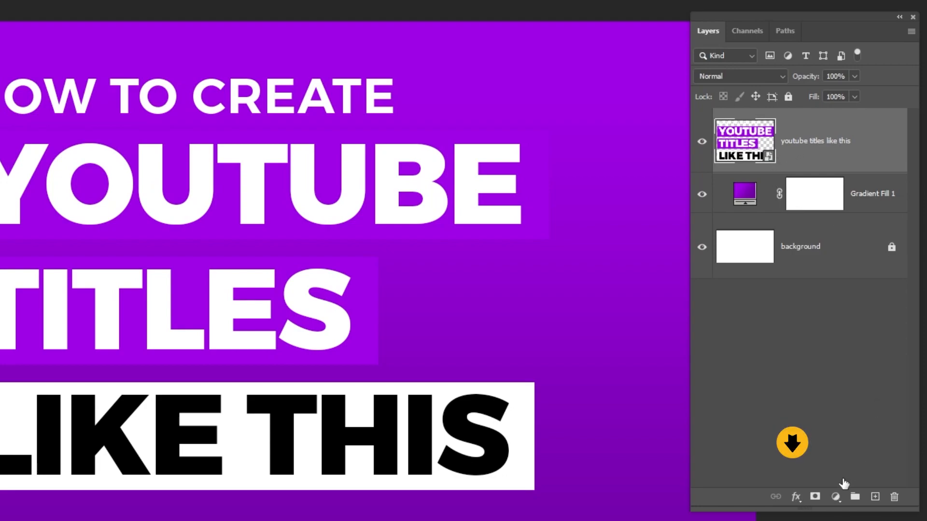
Add a drop shadow: 70% opacity, 110° angle, 50 px distance and size.
{"action": "left_click", "coordinate": [796, 497]}
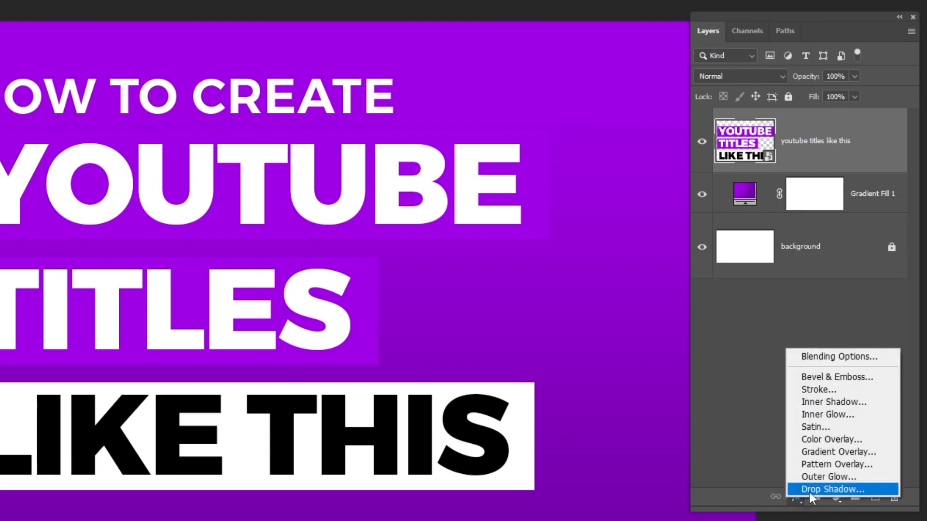
{"action": "left_click", "coordinate": [834, 489]}
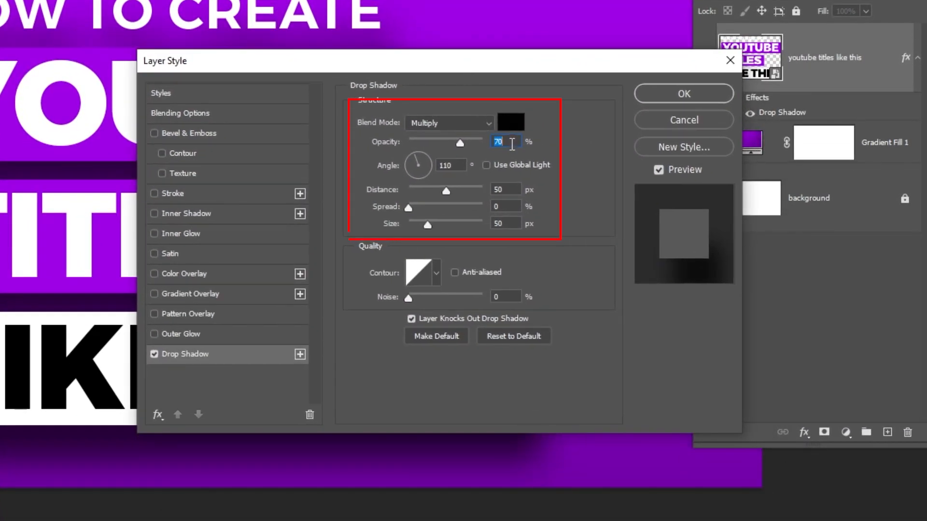
{"action": "left_click", "coordinate": [451, 165]}
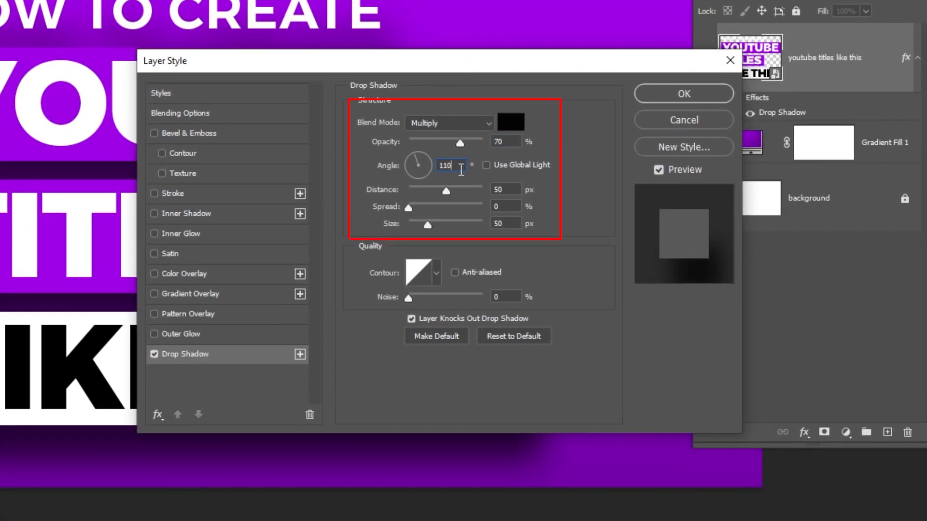
{"action": "triple_click", "coordinate": [505, 223]}
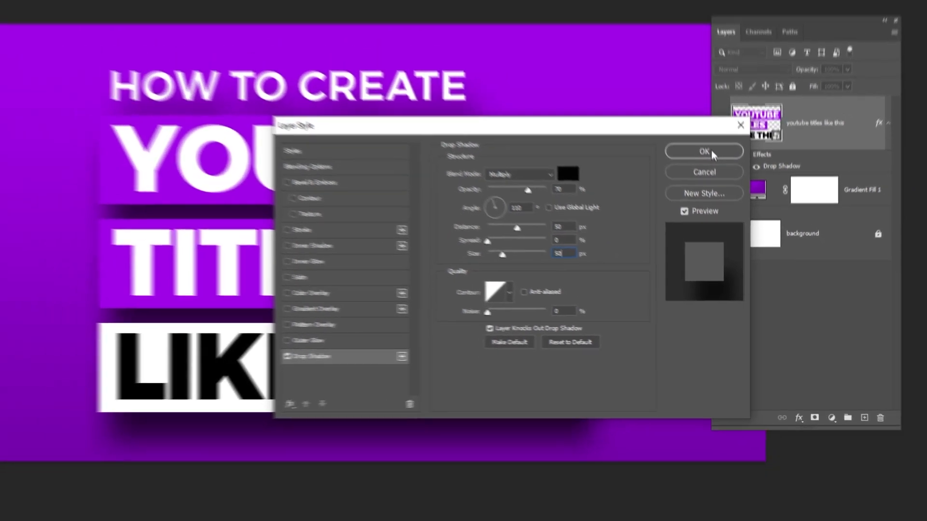
{"action": "left_click", "coordinate": [704, 151]}
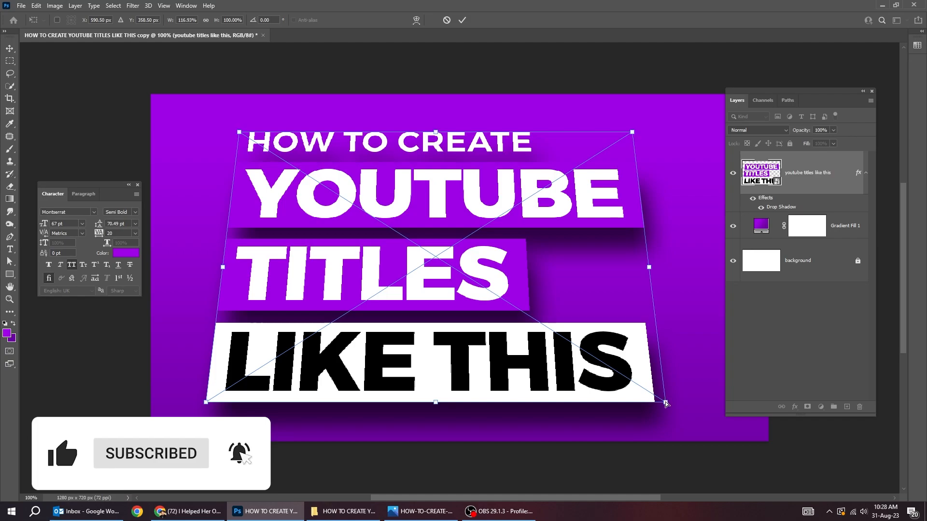
Commit a perspective transform that widens the title toward the bottom.
{"action": "left_click", "coordinate": [463, 20]}
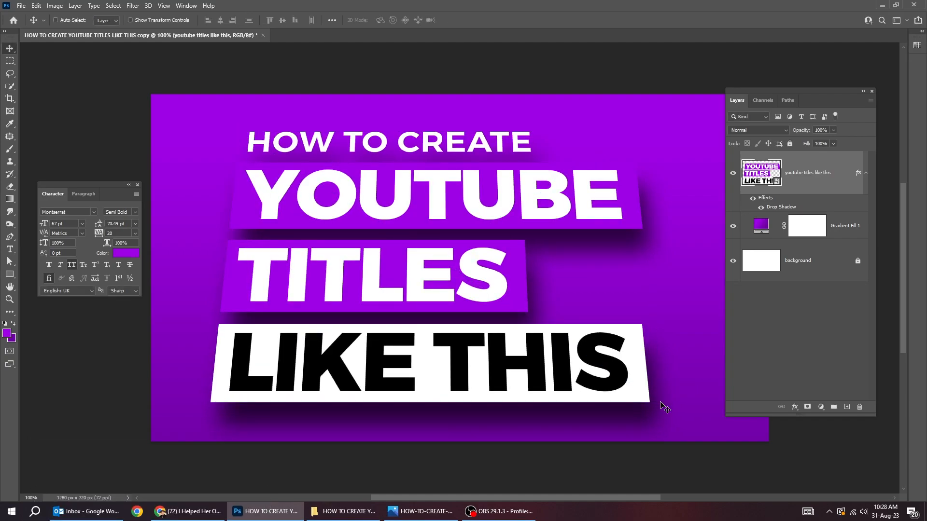